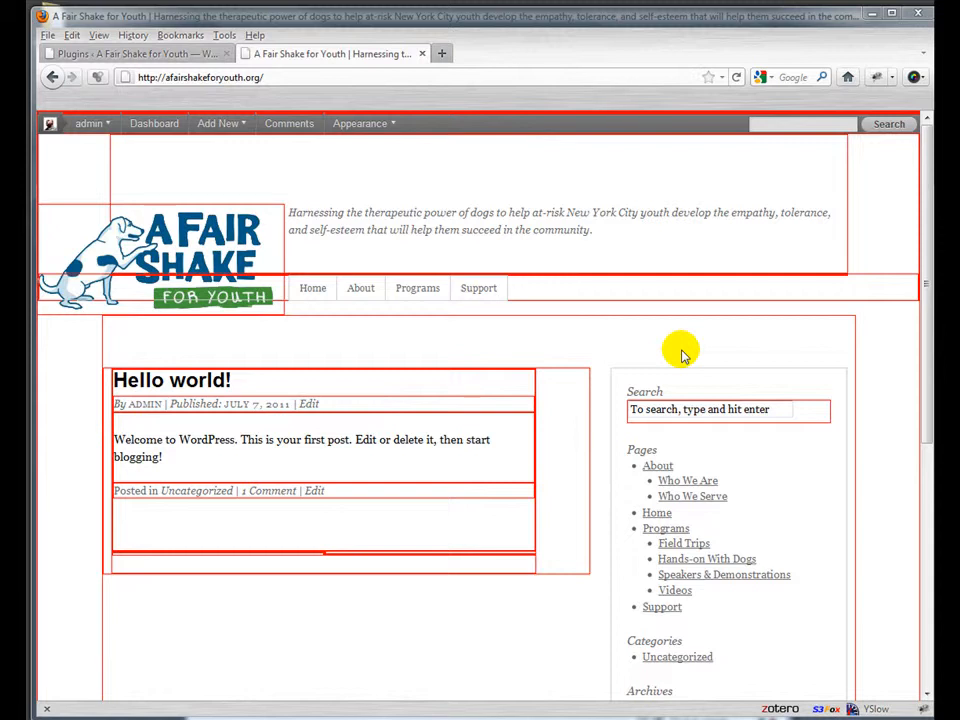
{"action": "mouse_move", "coordinate": [463, 322]}
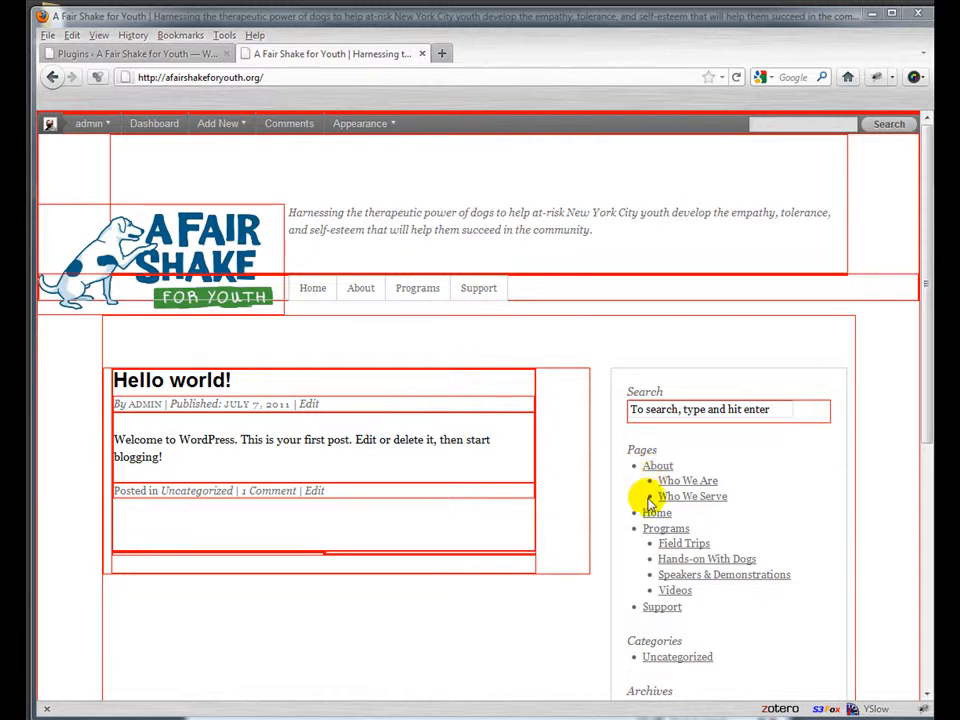
{"action": "mouse_move", "coordinate": [656, 512]}
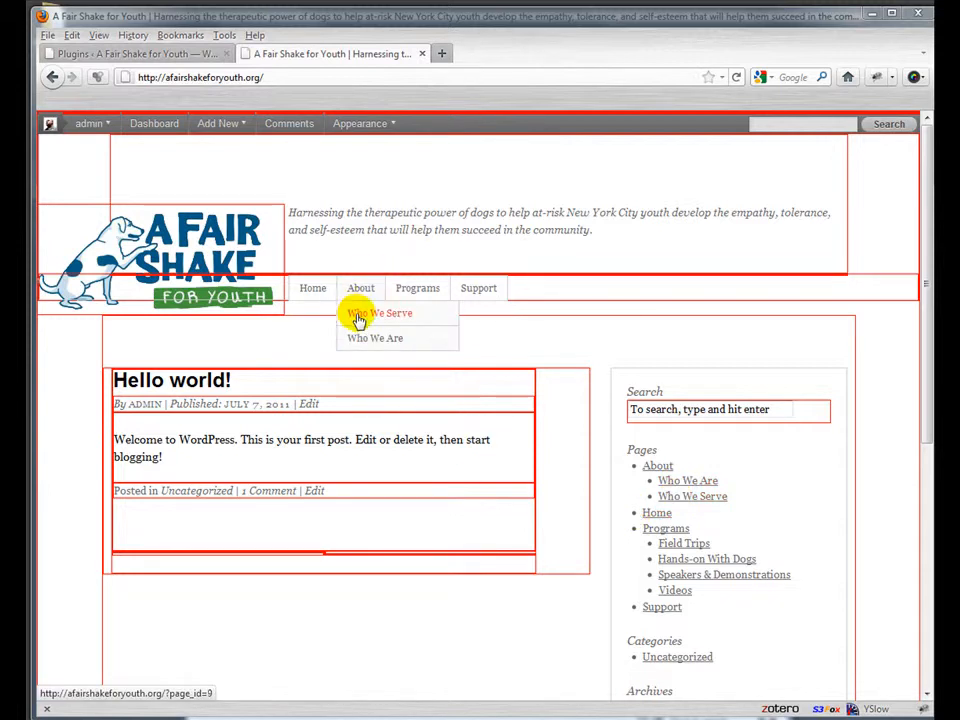
{"action": "mouse_move", "coordinate": [548, 345]}
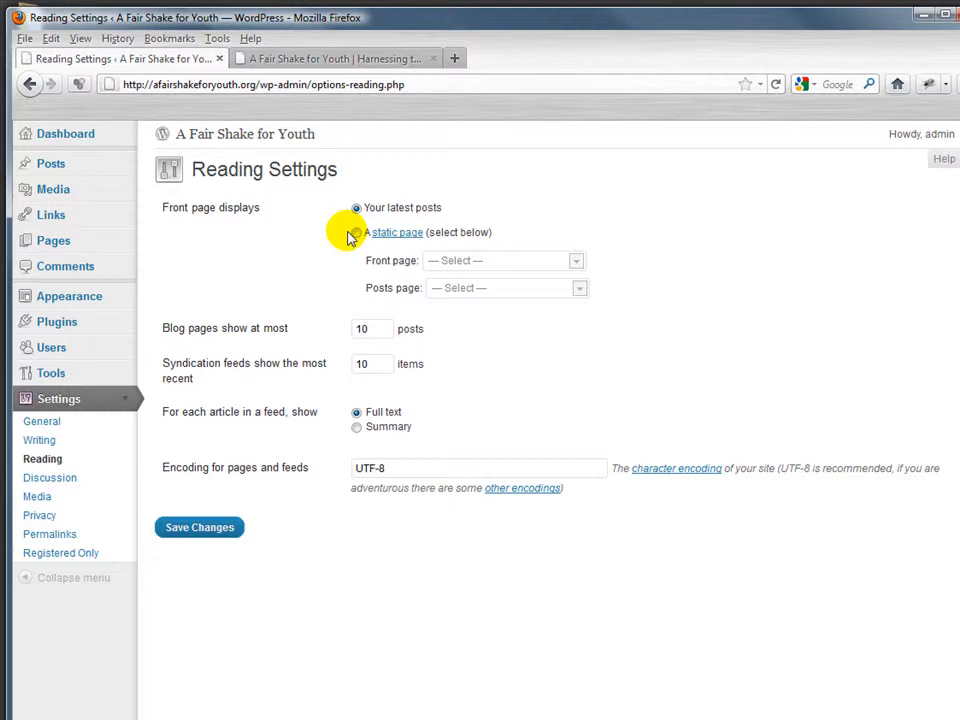
Step: In Reading Settings, choose 'A static page' under Front page displays
{"action": "left_click", "coordinate": [356, 232]}
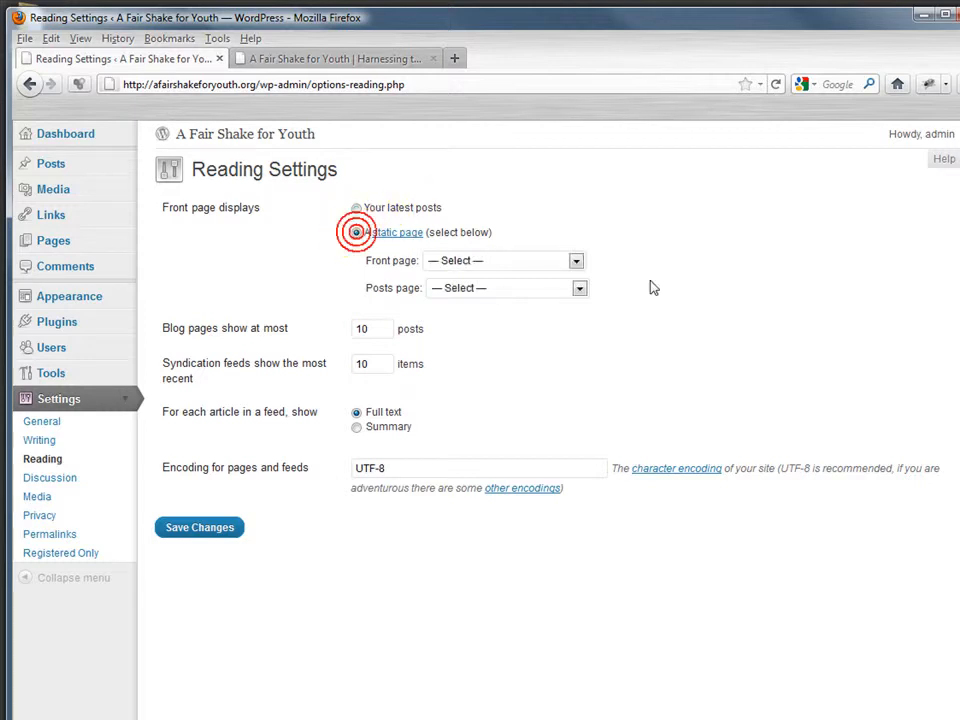
{"action": "left_click", "coordinate": [356, 232]}
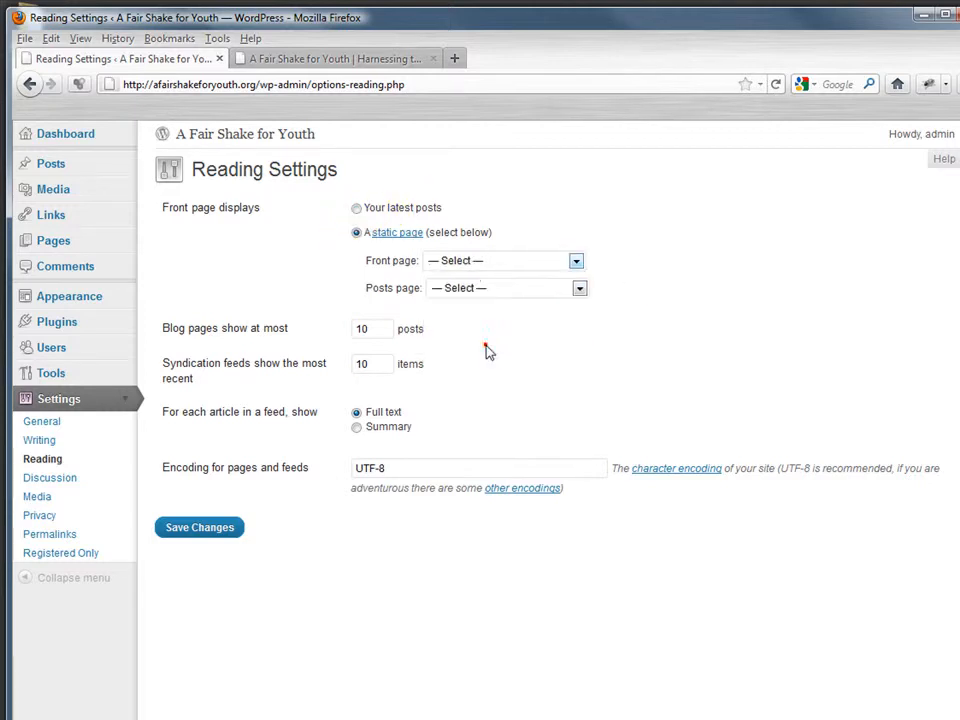
{"action": "left_click", "coordinate": [504, 260]}
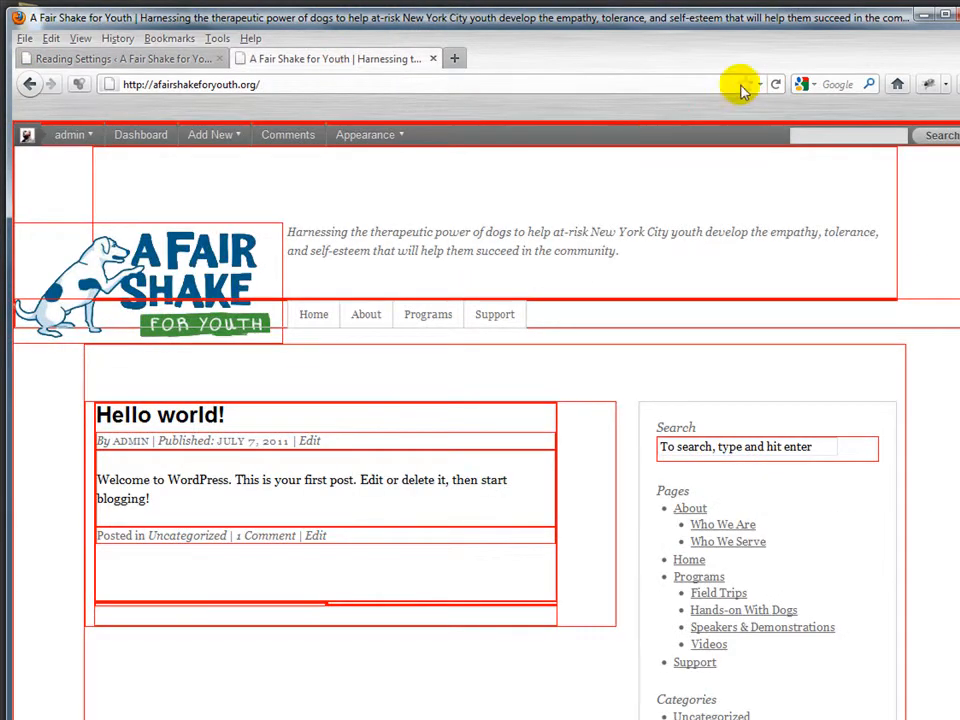
Step: Reload the live site and scroll through it to confirm the Home page shows
{"action": "left_click", "coordinate": [210, 134]}
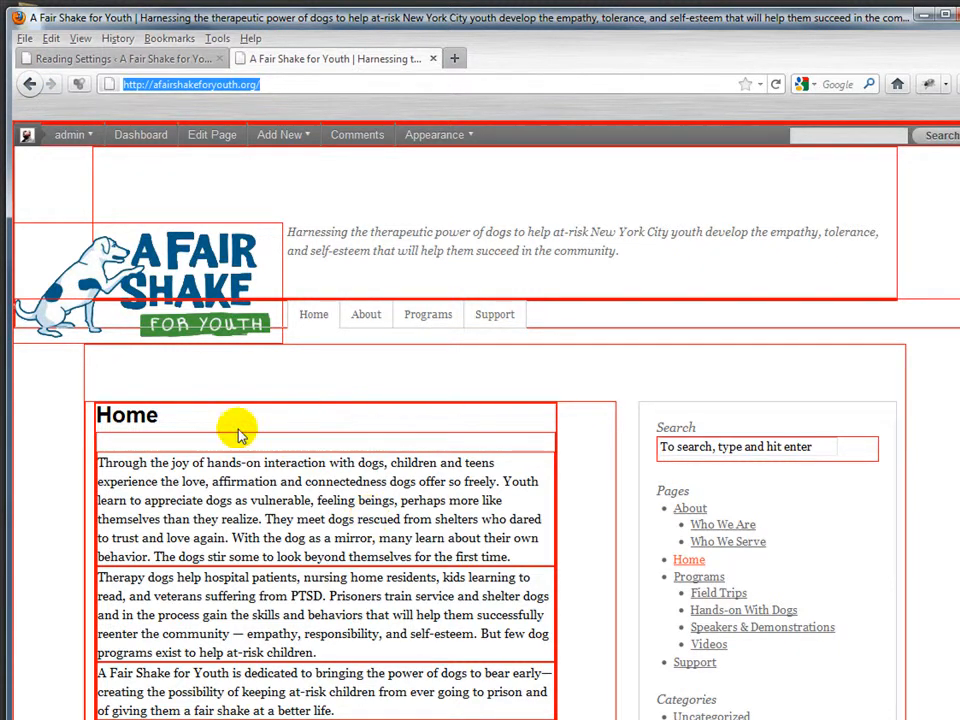
{"action": "scroll", "scroll_direction": "down", "scroll_amount": 3}
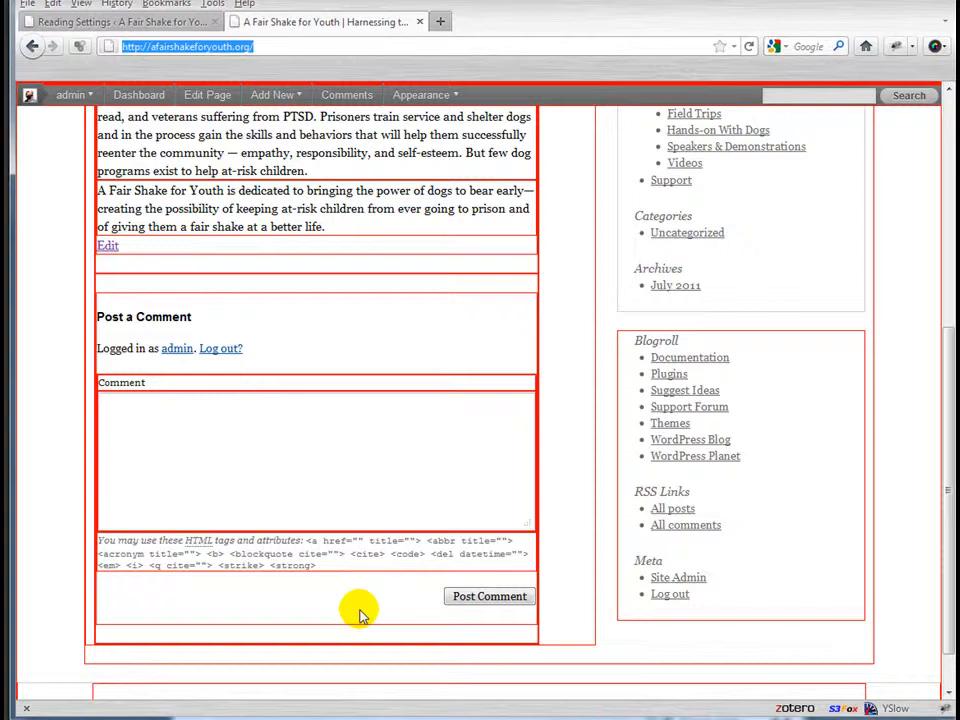
{"action": "scroll", "scroll_direction": "up", "scroll_amount": 3}
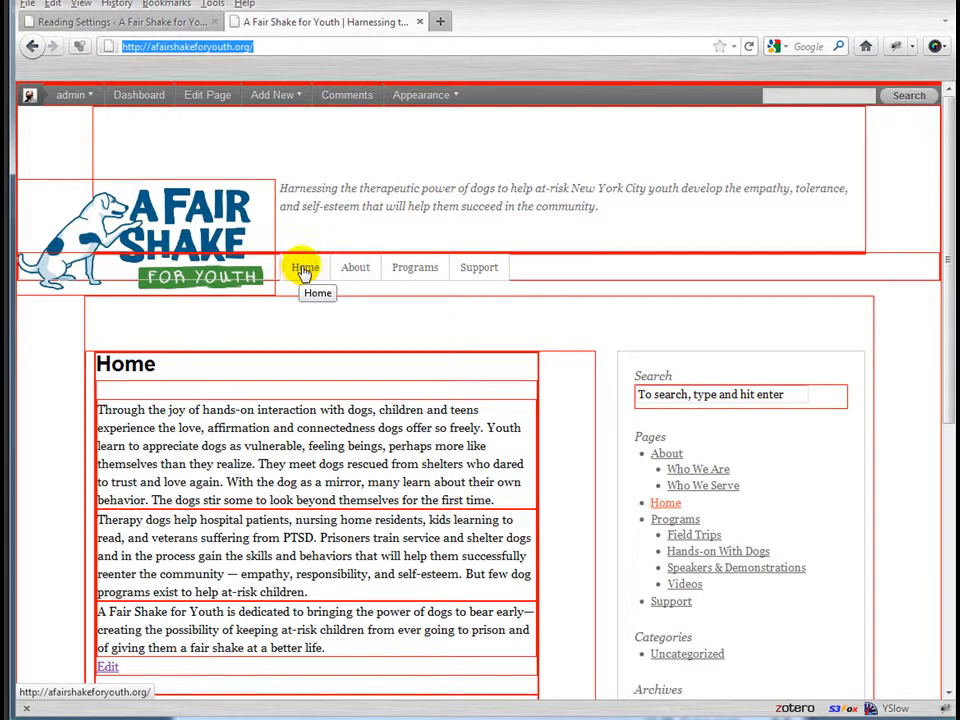
{"action": "mouse_move", "coordinate": [546, 315]}
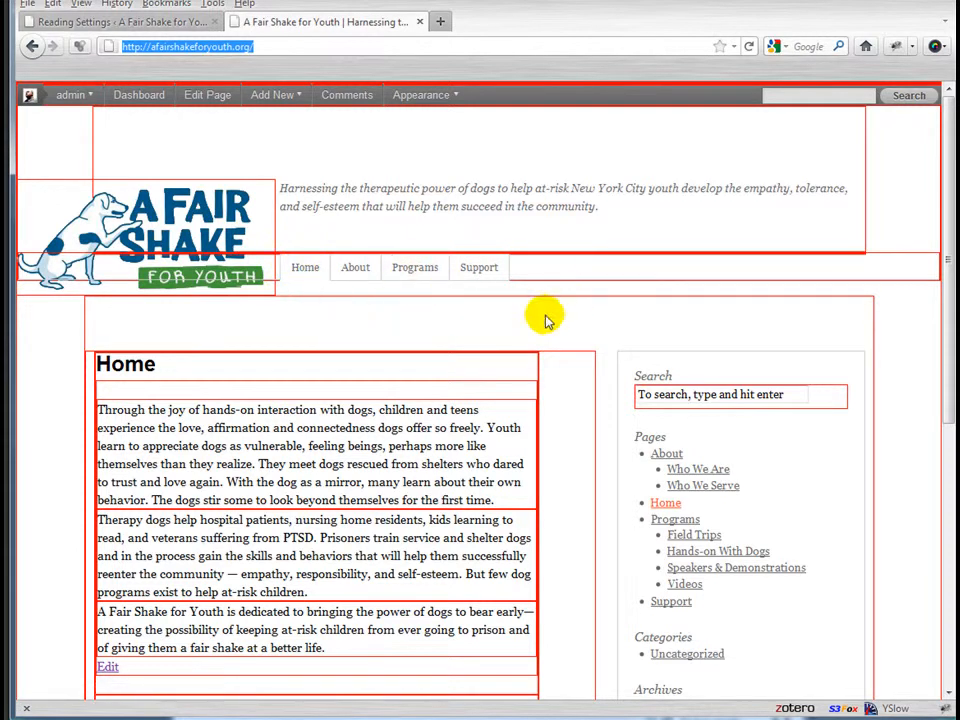
{"action": "mouse_move", "coordinate": [510, 331]}
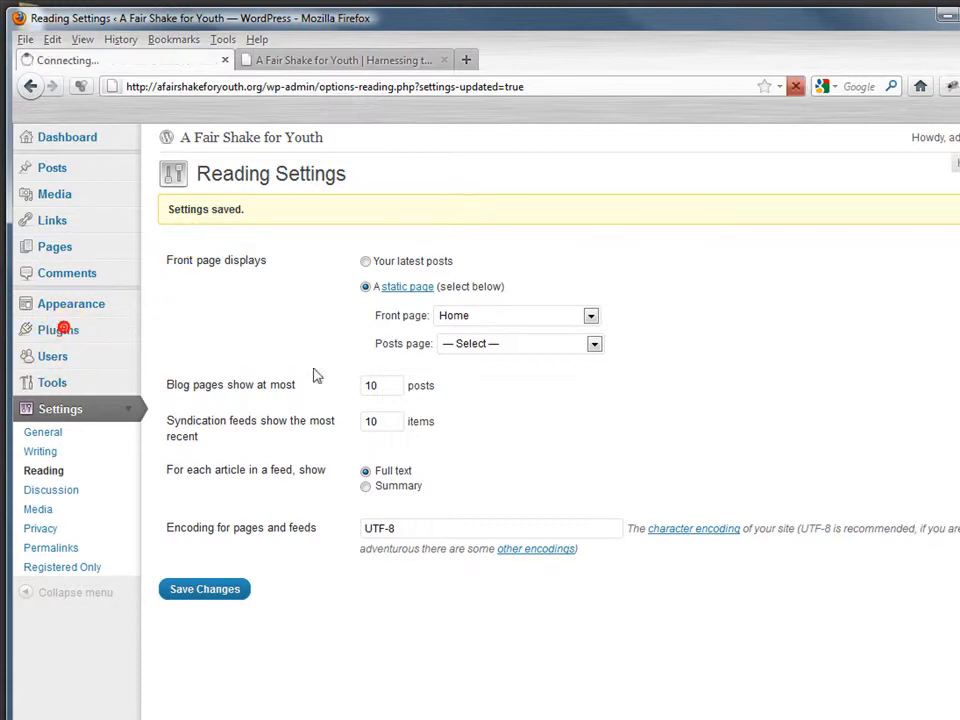
Step: Search Add New plugins for 'exclude pages' and install Exclude Pages 1.9
{"action": "left_click", "coordinate": [58, 329]}
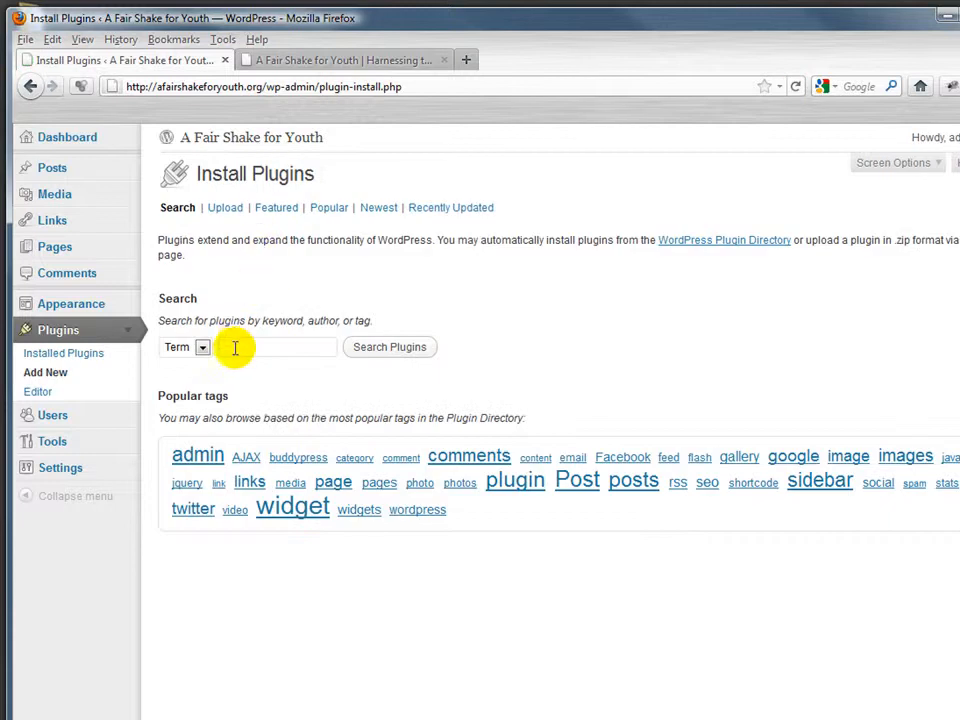
{"action": "type", "text": "exclu"}
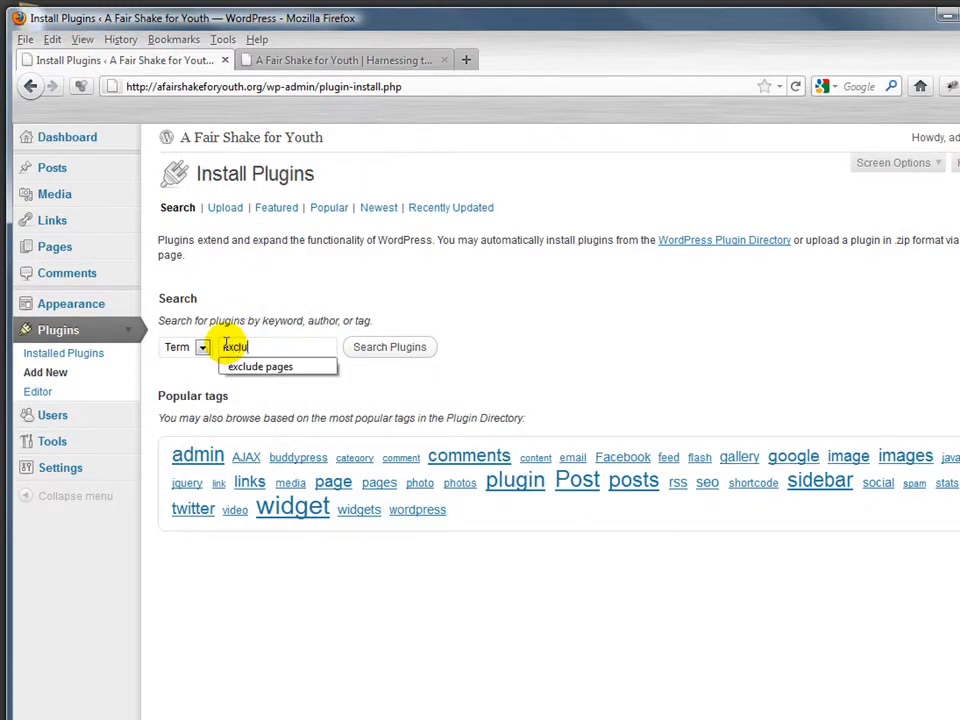
{"action": "mouse_move", "coordinate": [260, 366]}
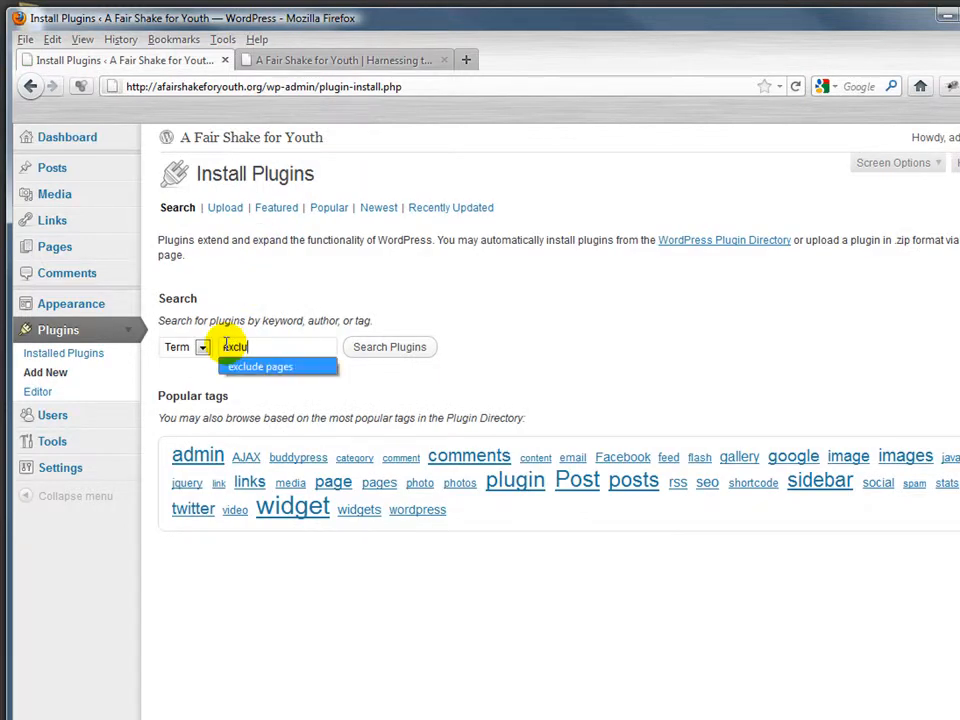
{"action": "left_click", "coordinate": [389, 347]}
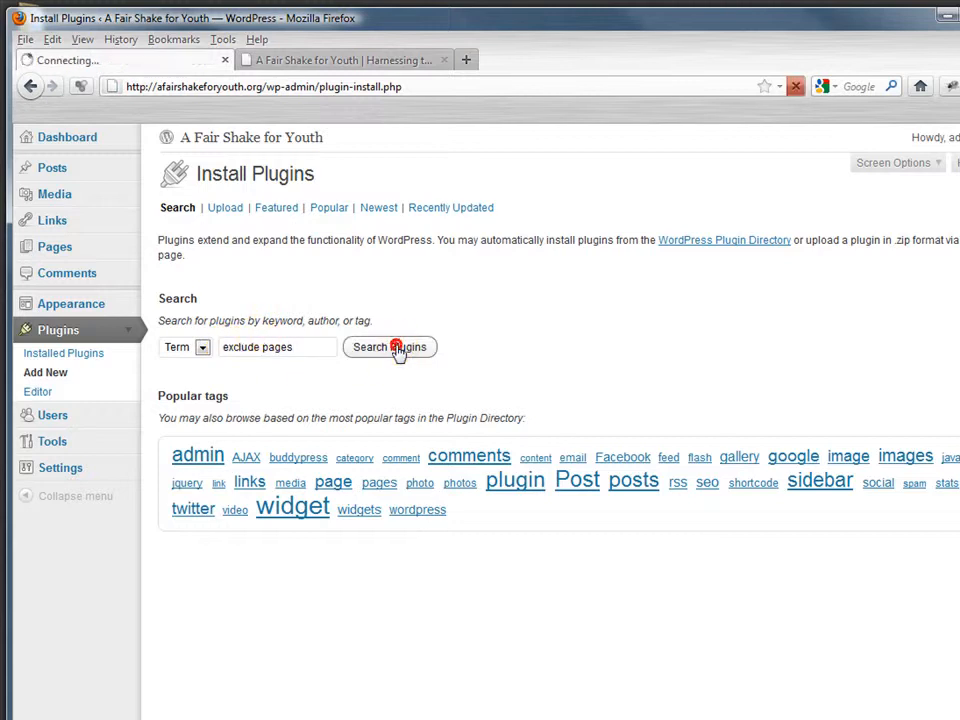
{"action": "left_click", "coordinate": [389, 347]}
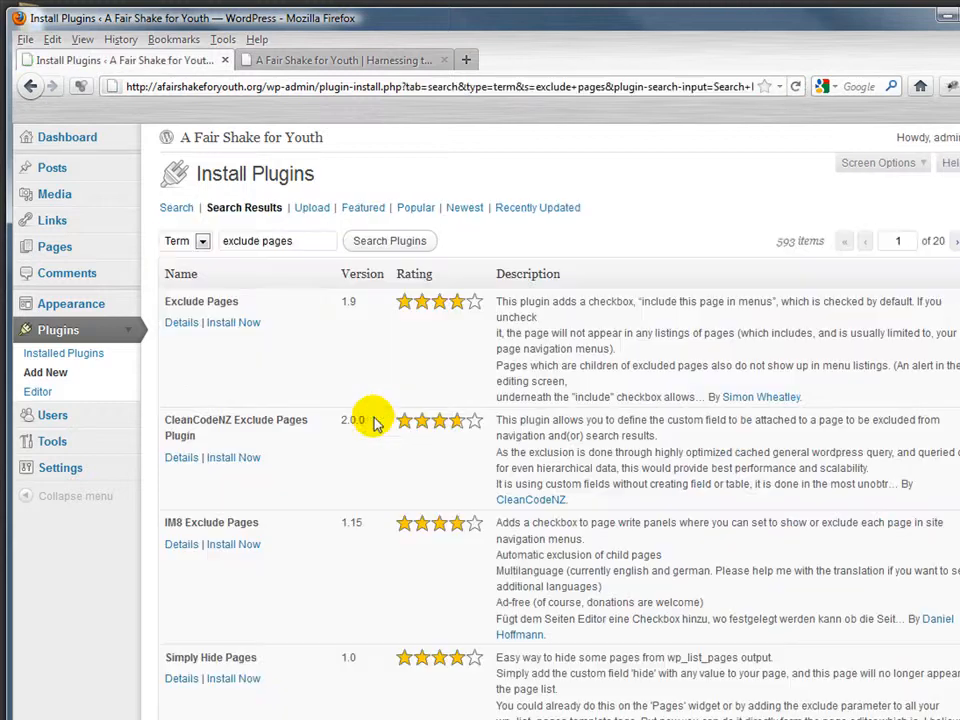
{"action": "mouse_move", "coordinate": [260, 365]}
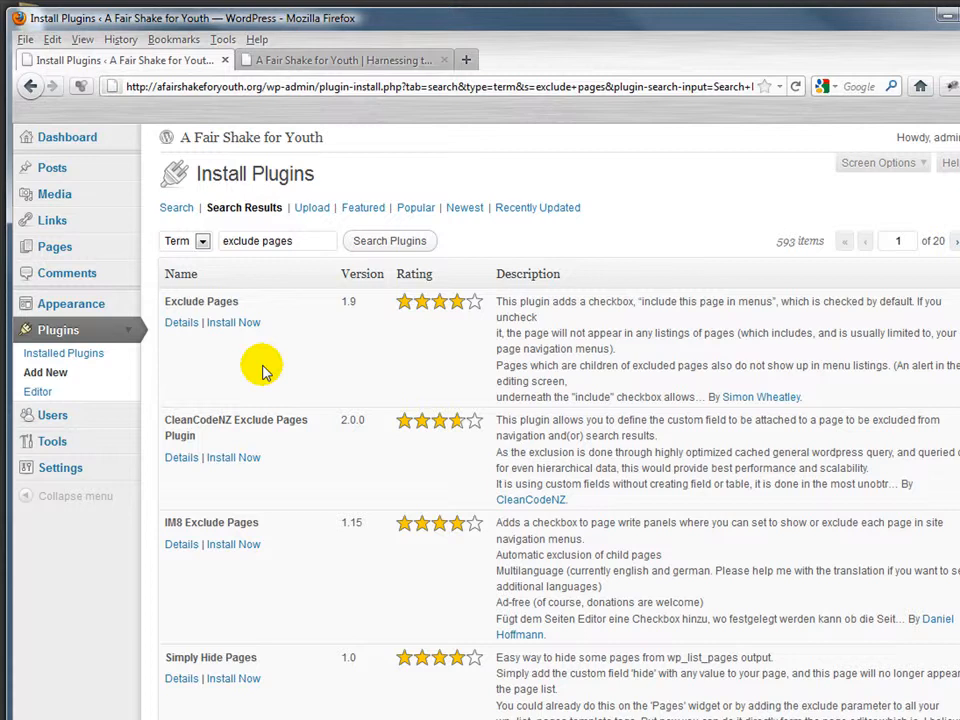
{"action": "left_click", "coordinate": [233, 322]}
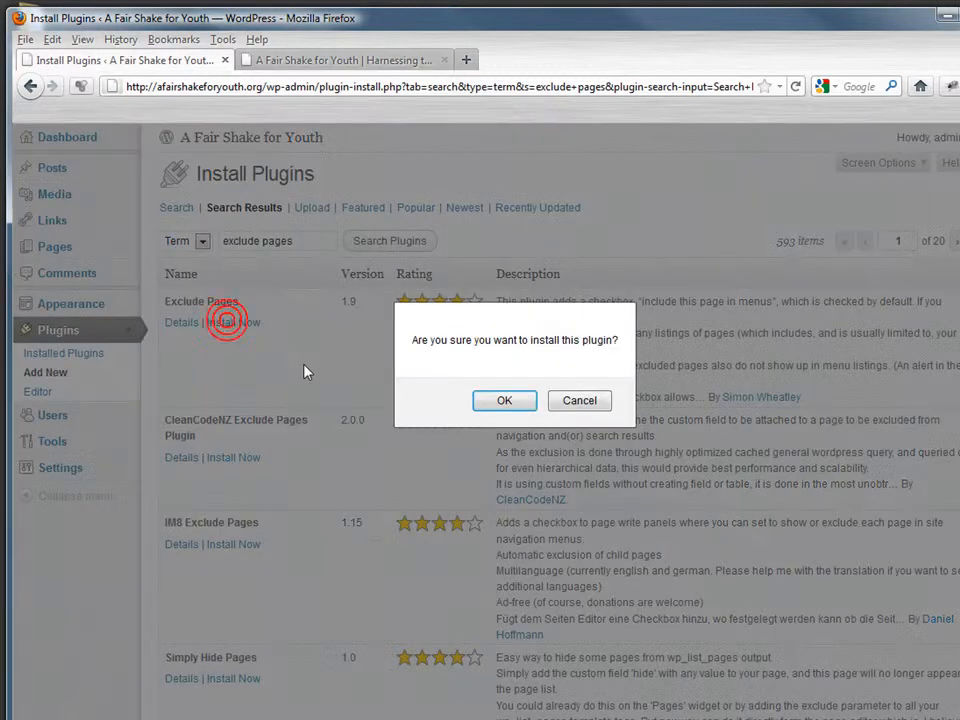
{"action": "left_click", "coordinate": [504, 400]}
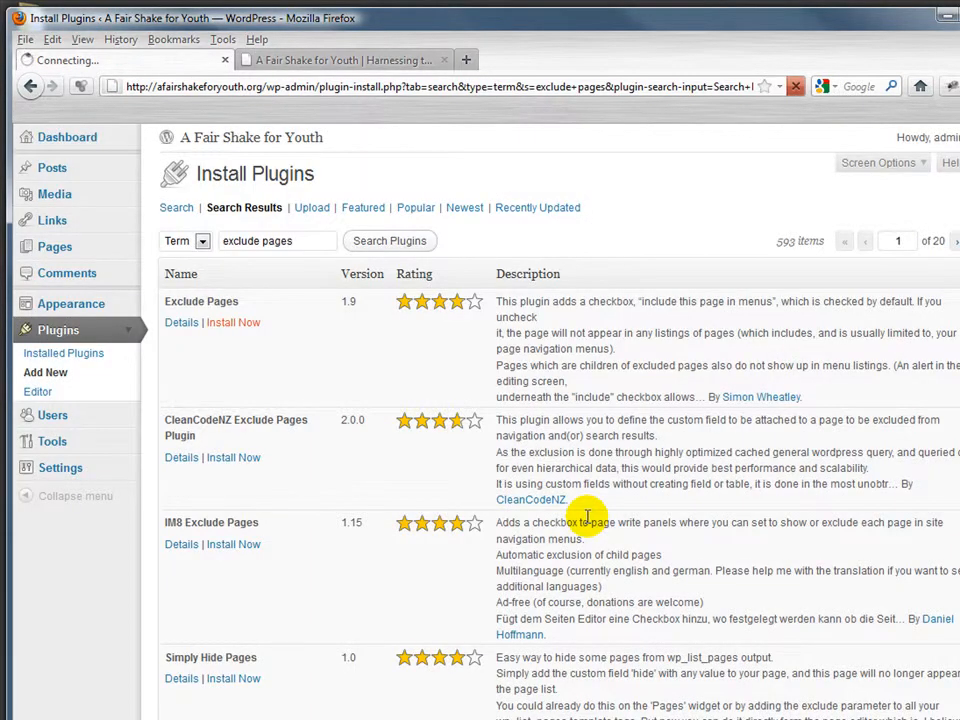
{"action": "left_click", "coordinate": [233, 322]}
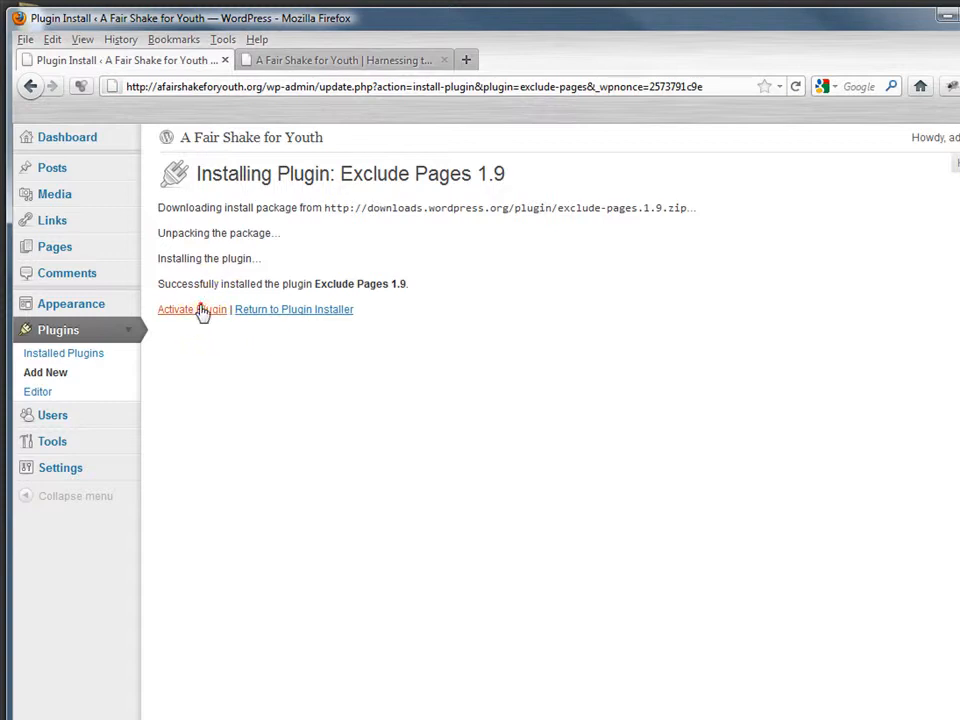
Step: Activate Exclude Pages, uncheck 'Include this page in lists of pages' on Home, and update
{"action": "left_click", "coordinate": [191, 309]}
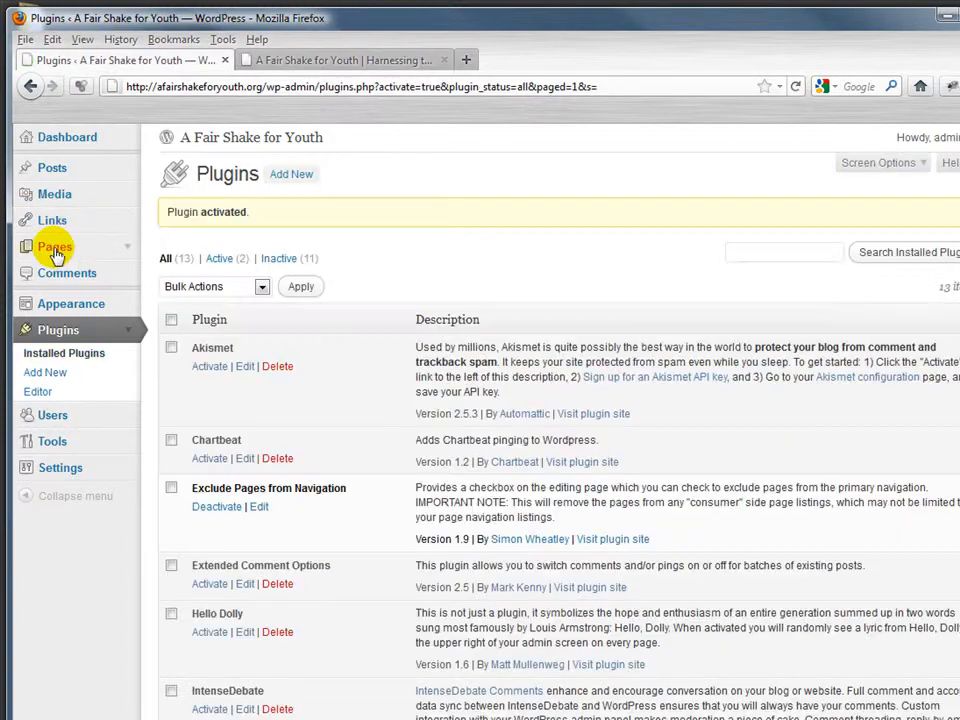
{"action": "left_click", "coordinate": [54, 247]}
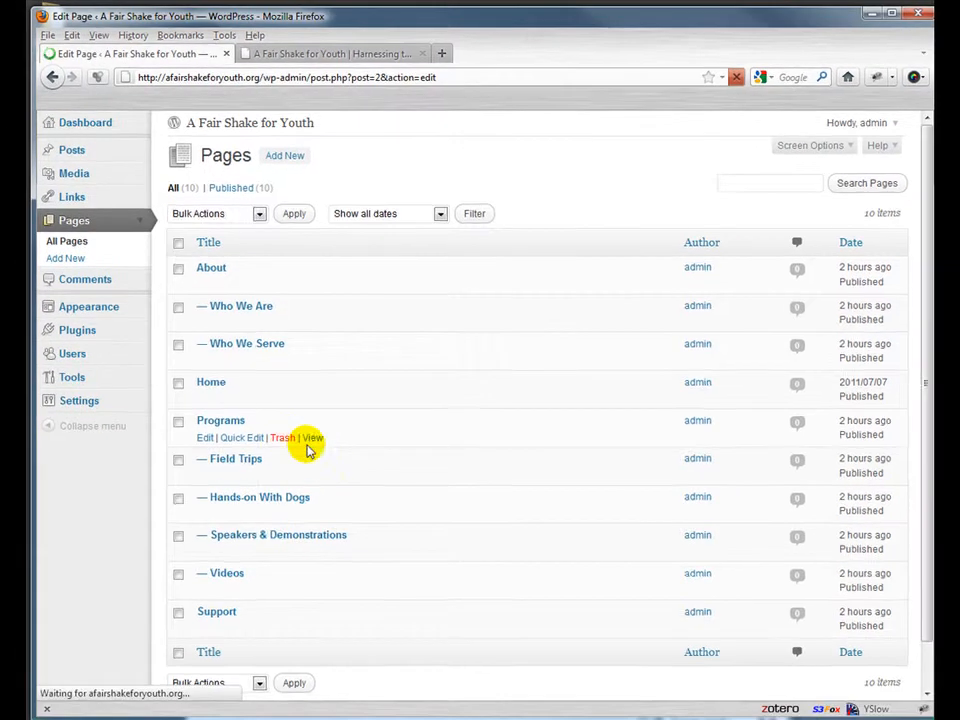
{"action": "left_click", "coordinate": [211, 382]}
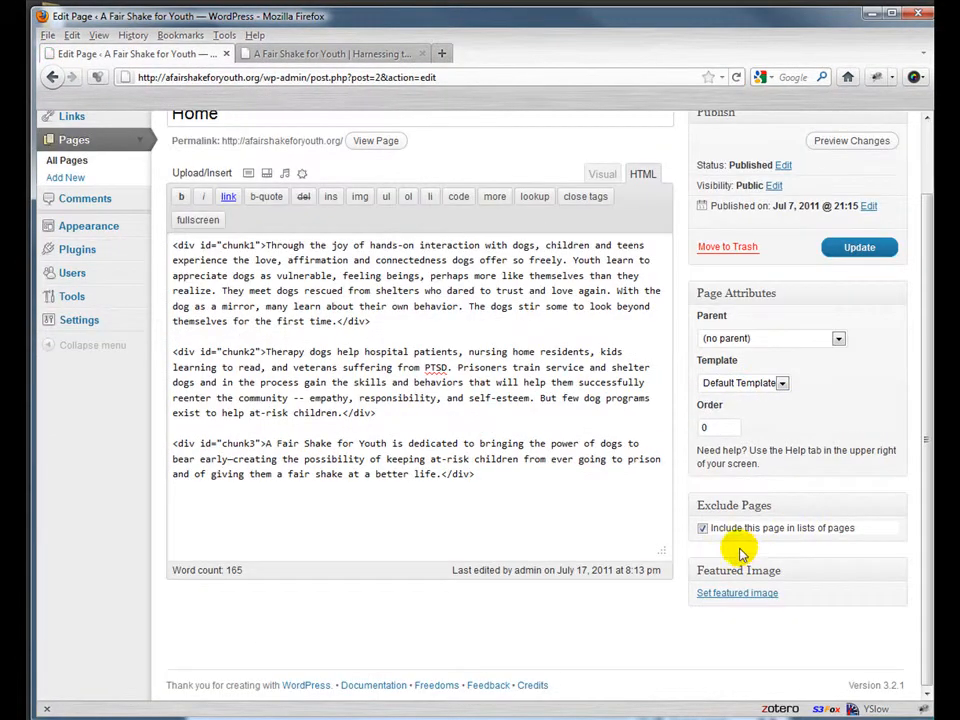
{"action": "left_click", "coordinate": [703, 528]}
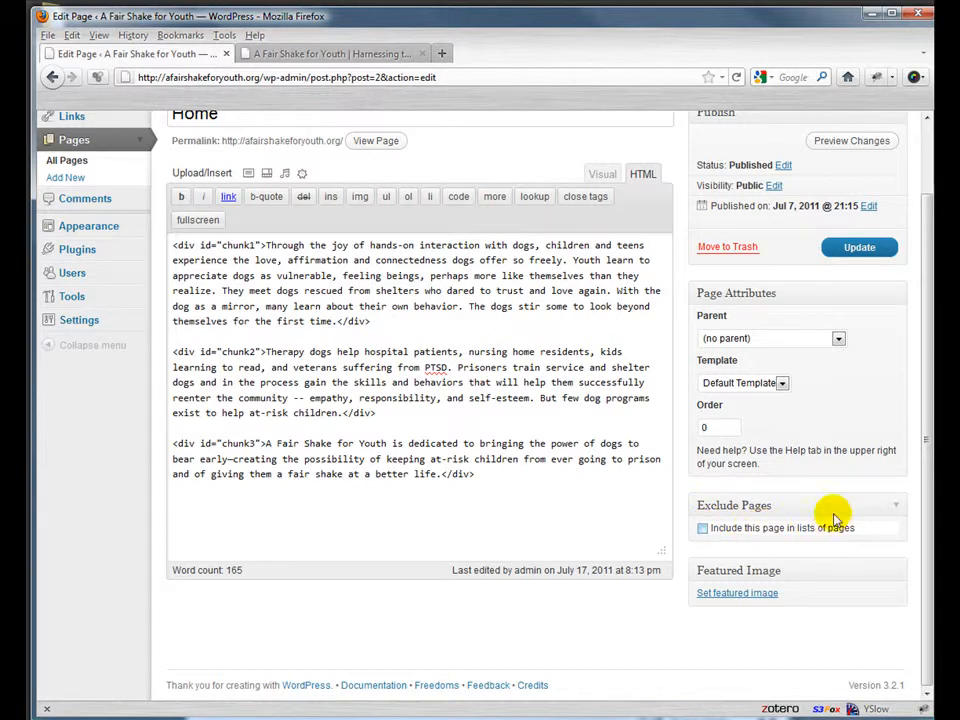
{"action": "left_click", "coordinate": [859, 247]}
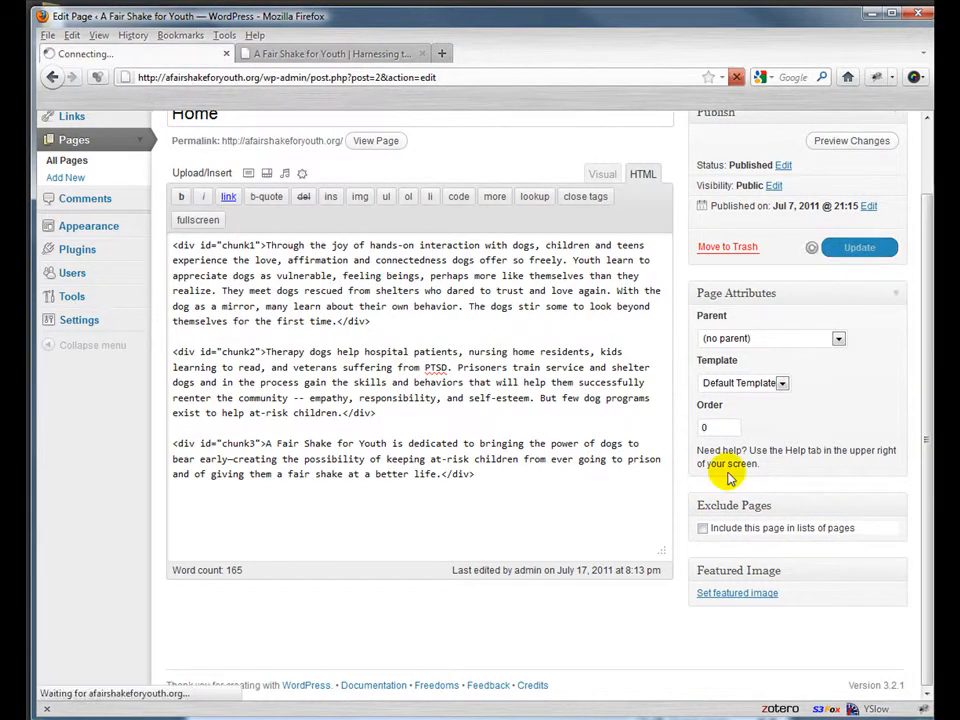
{"action": "left_click", "coordinate": [858, 247]}
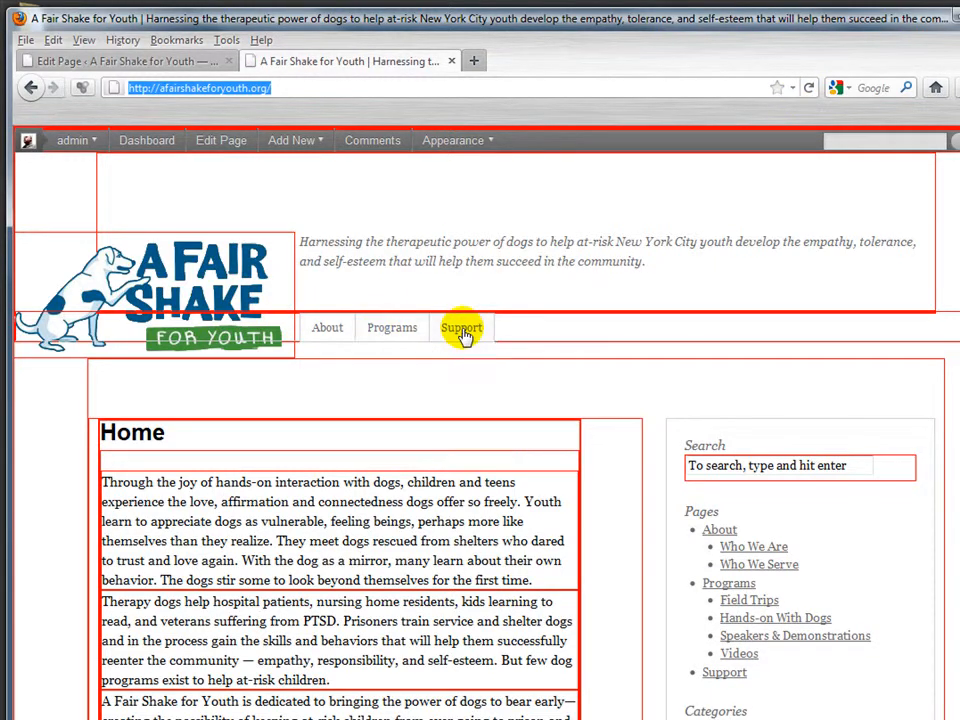
{"action": "mouse_move", "coordinate": [367, 204]}
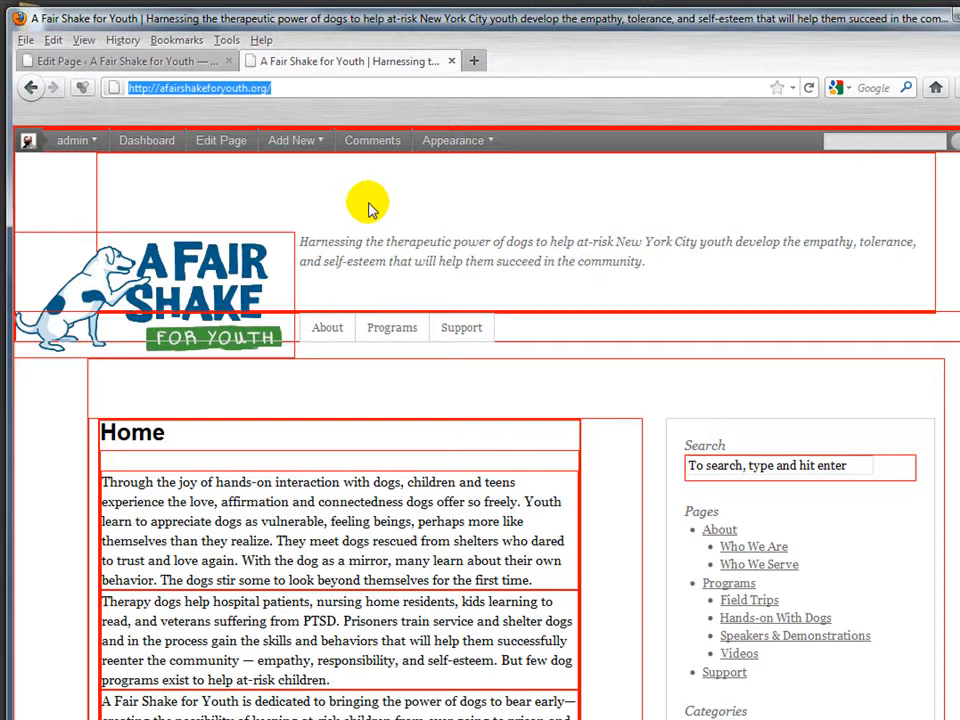
{"action": "mouse_move", "coordinate": [197, 181]}
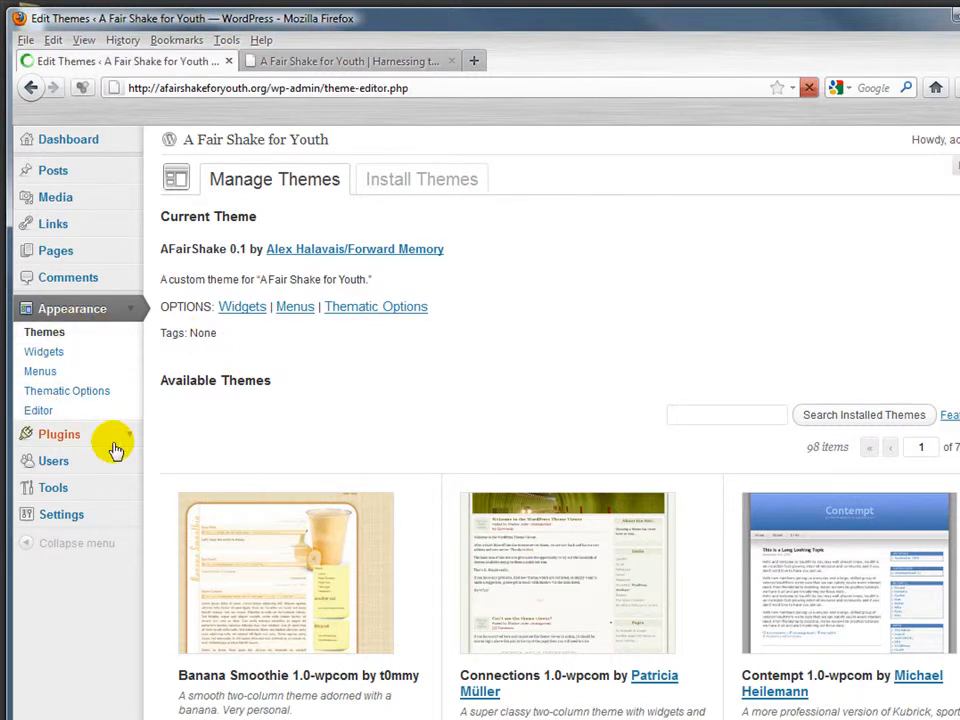
Step: Change '#blog-title' to '#blog-title span a', add 'text-indent: -9999px;', and save the stylesheet
{"action": "left_click", "coordinate": [38, 410]}
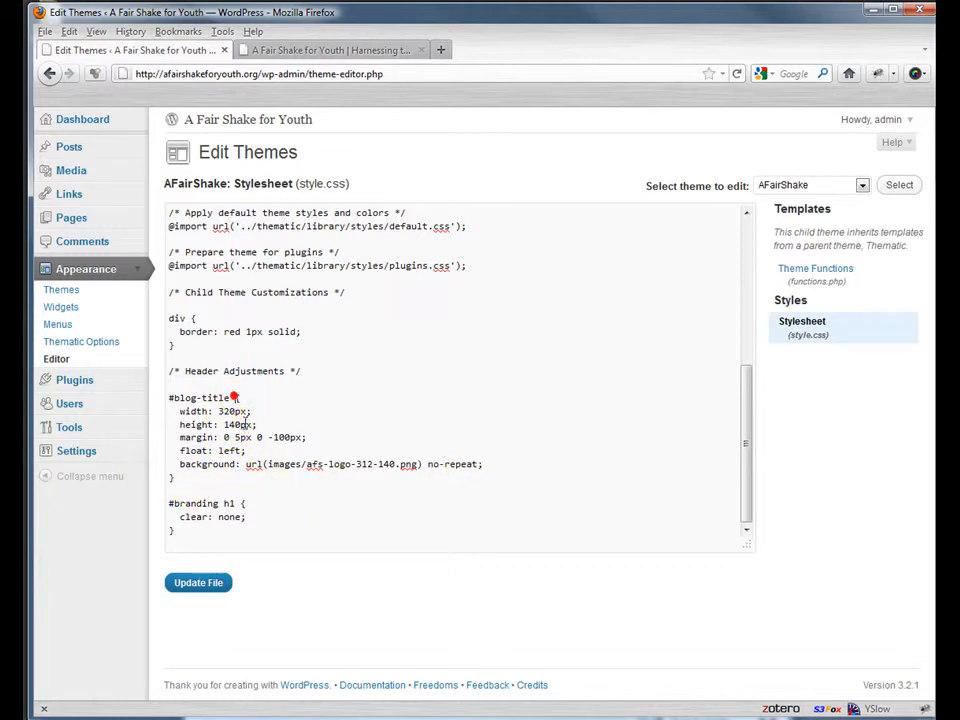
{"action": "type", "text": "span a"}
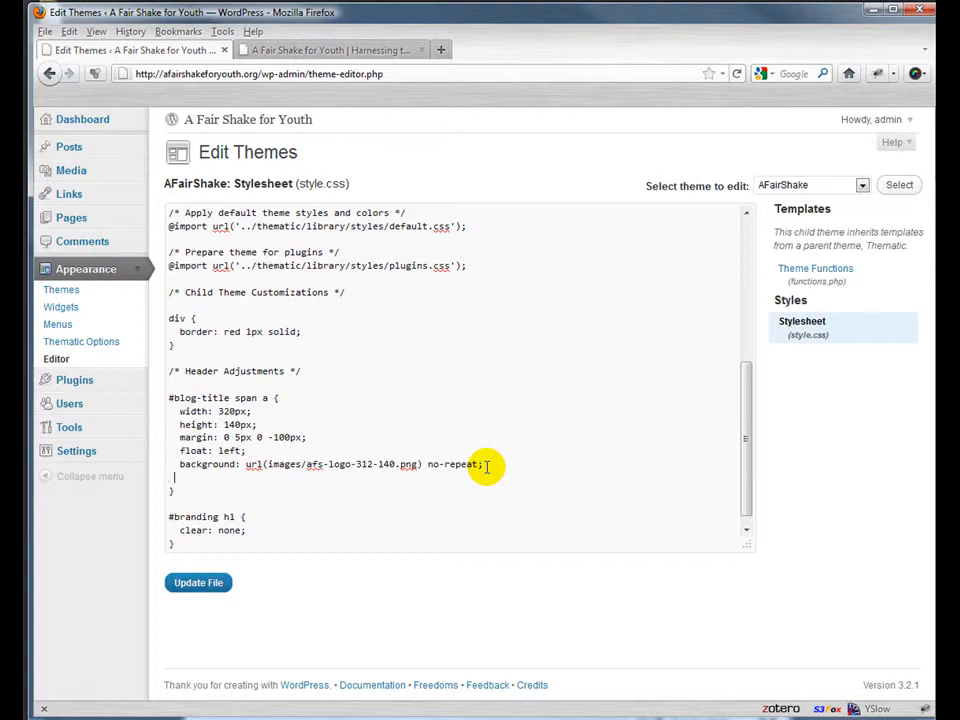
{"action": "type", "text": "text-indent: -9999px;"}
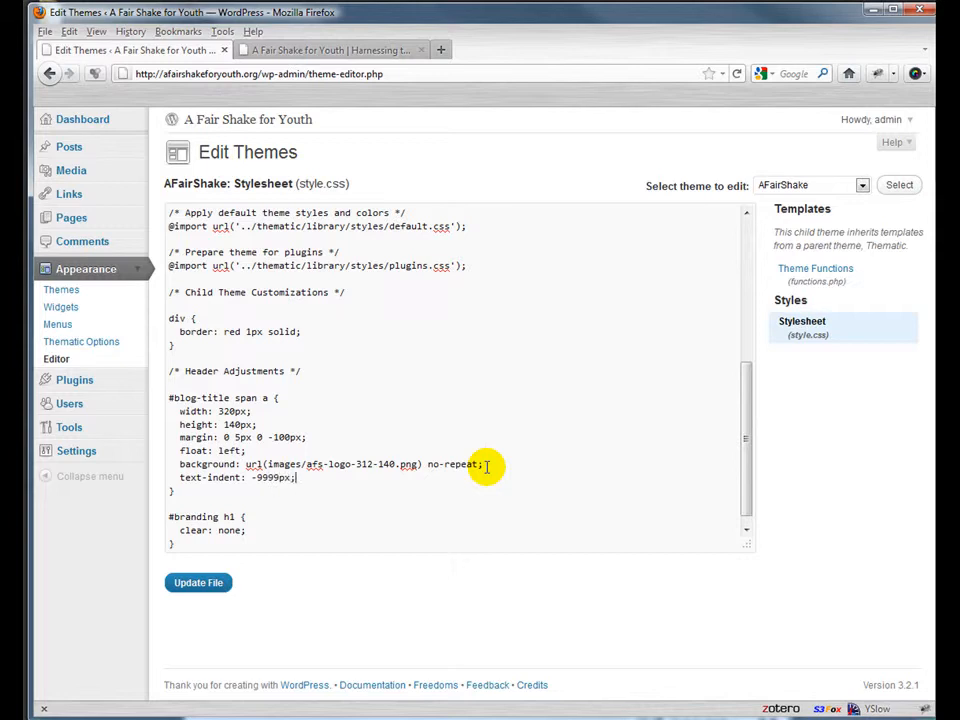
{"action": "mouse_move", "coordinate": [270, 450]}
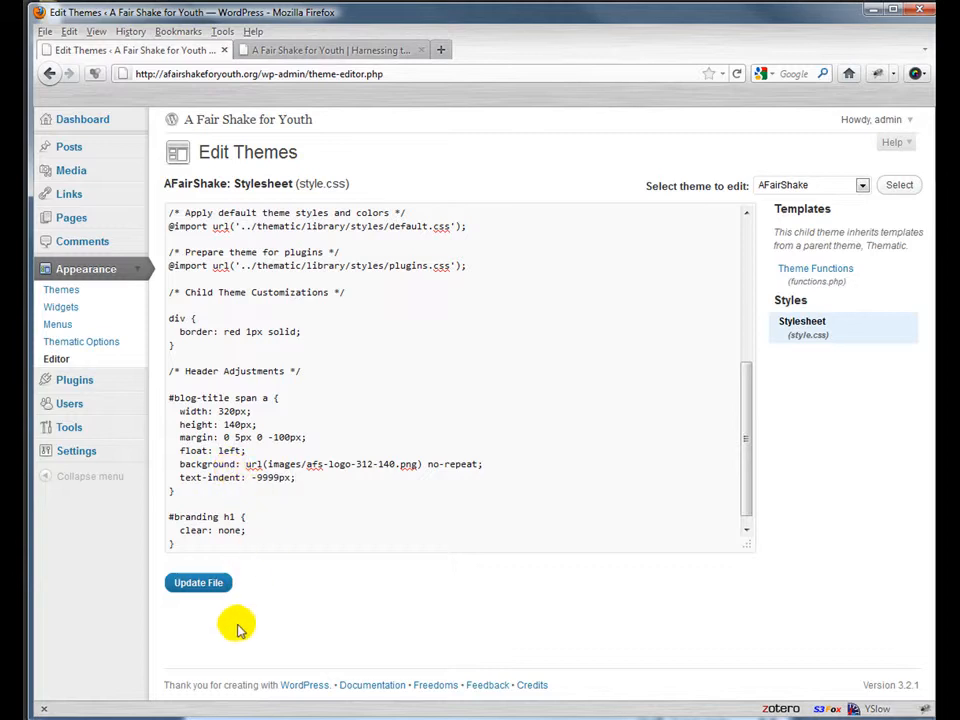
{"action": "mouse_move", "coordinate": [197, 583]}
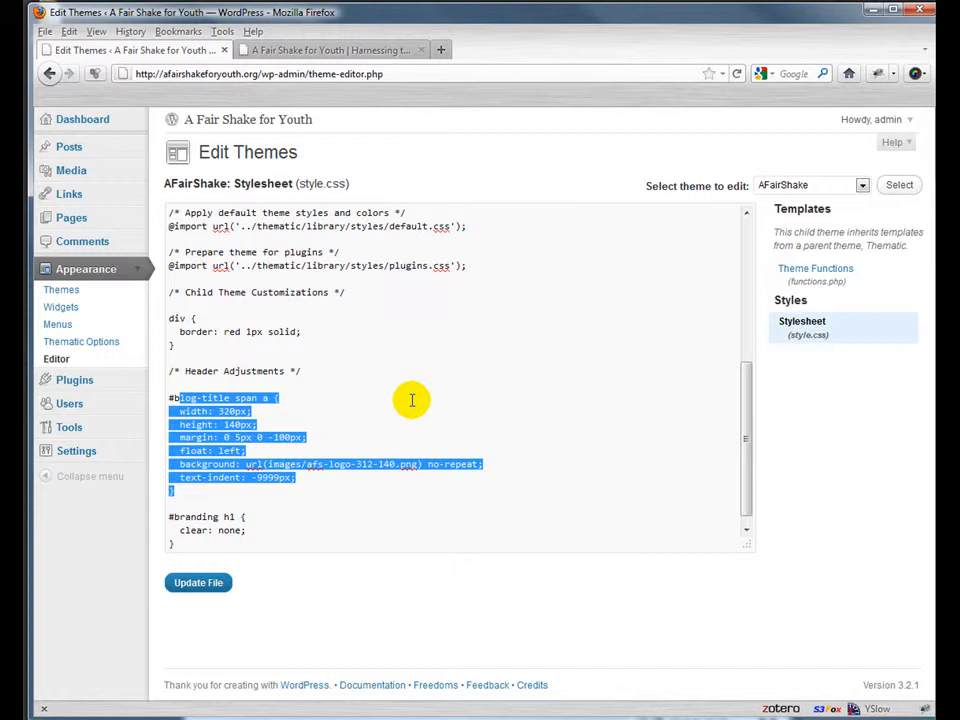
{"action": "mouse_move", "coordinate": [308, 348]}
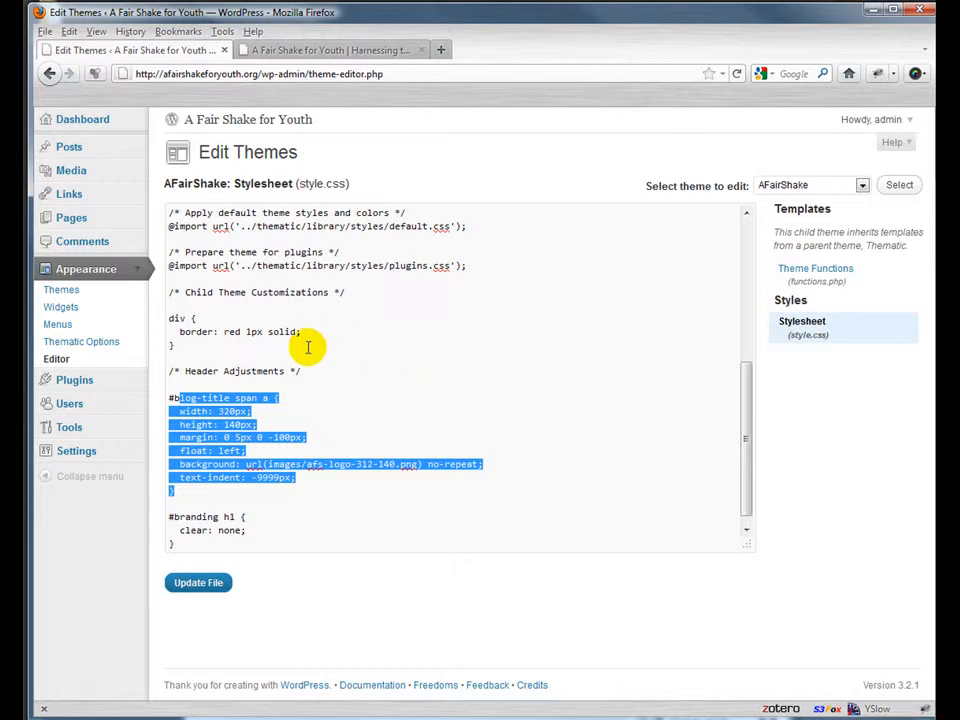
{"action": "mouse_move", "coordinate": [298, 455]}
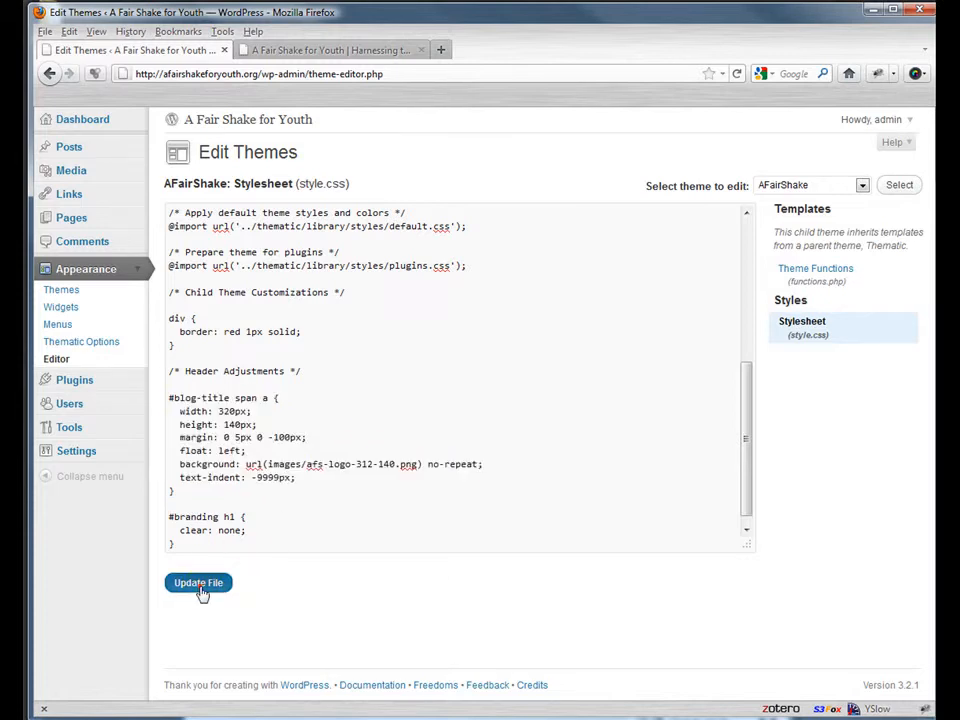
{"action": "left_click", "coordinate": [198, 583]}
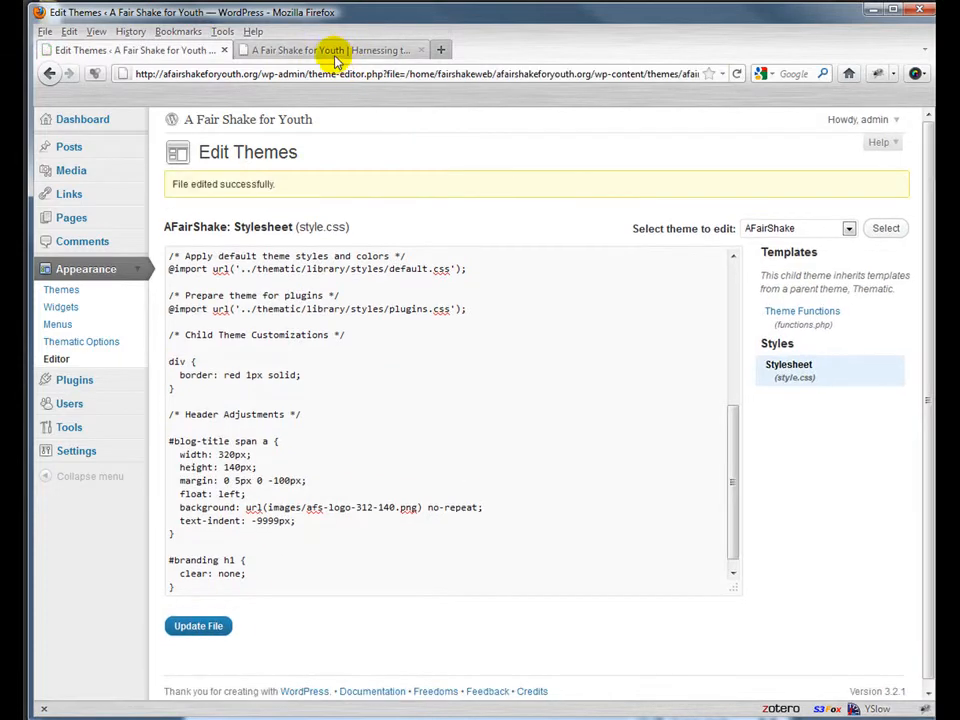
Step: Switch to the live site tab to view the A Fair Shake for Youth logo
{"action": "left_click", "coordinate": [345, 50]}
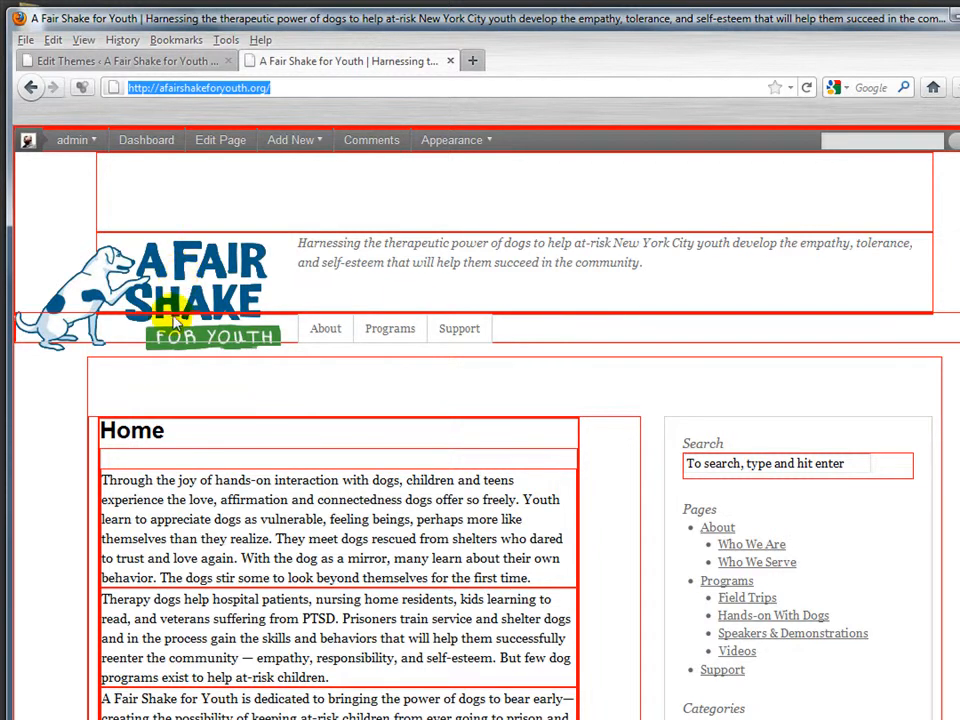
{"action": "mouse_move", "coordinate": [182, 313]}
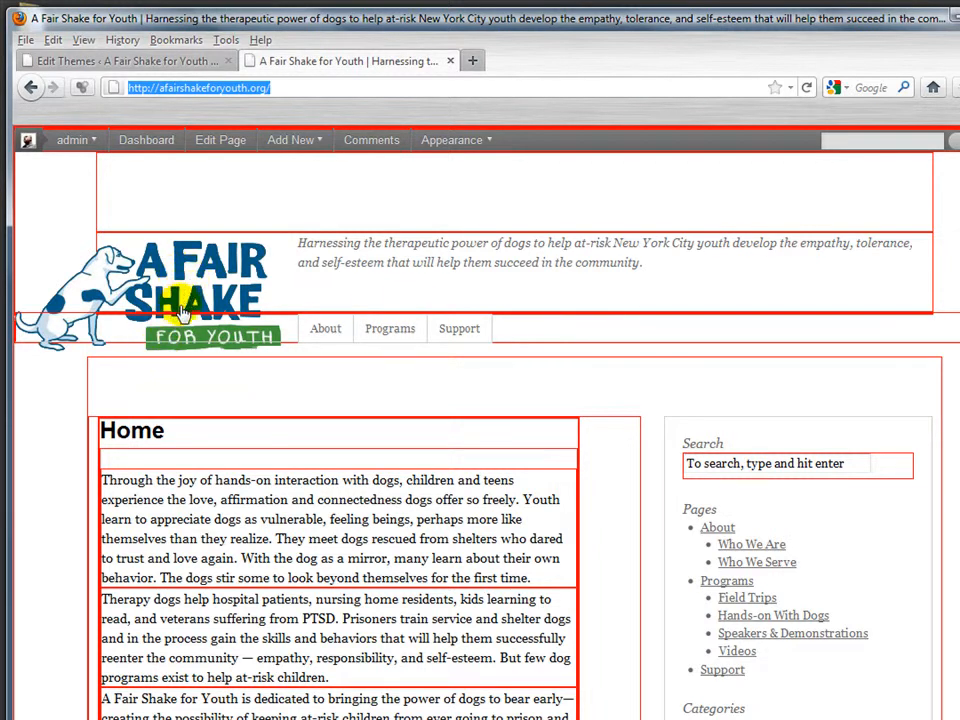
{"action": "mouse_move", "coordinate": [200, 335]}
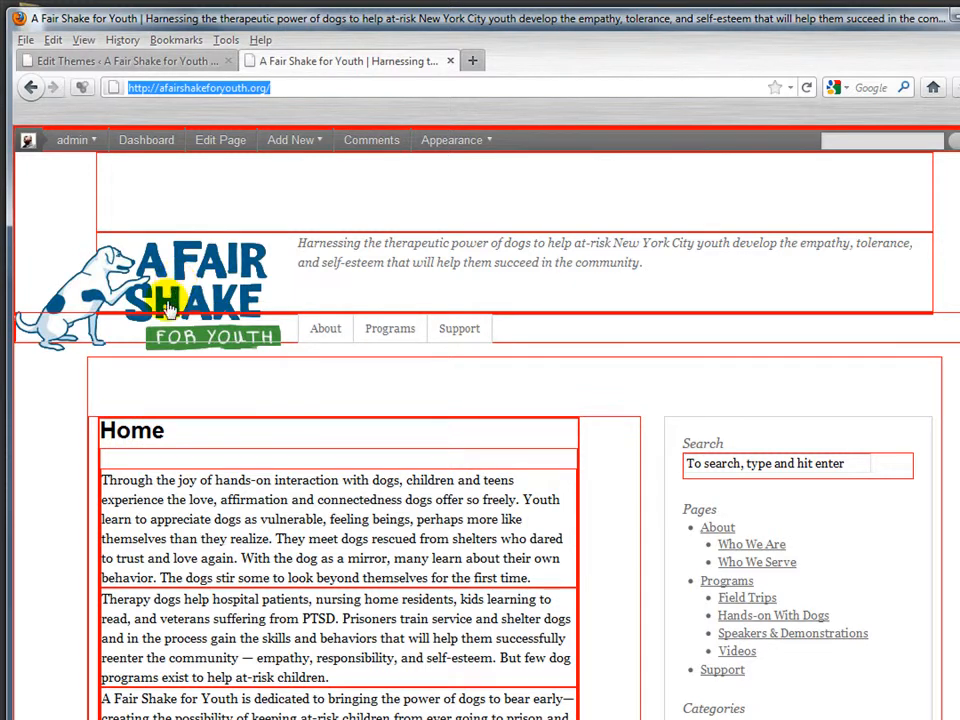
{"action": "mouse_move", "coordinate": [373, 347]}
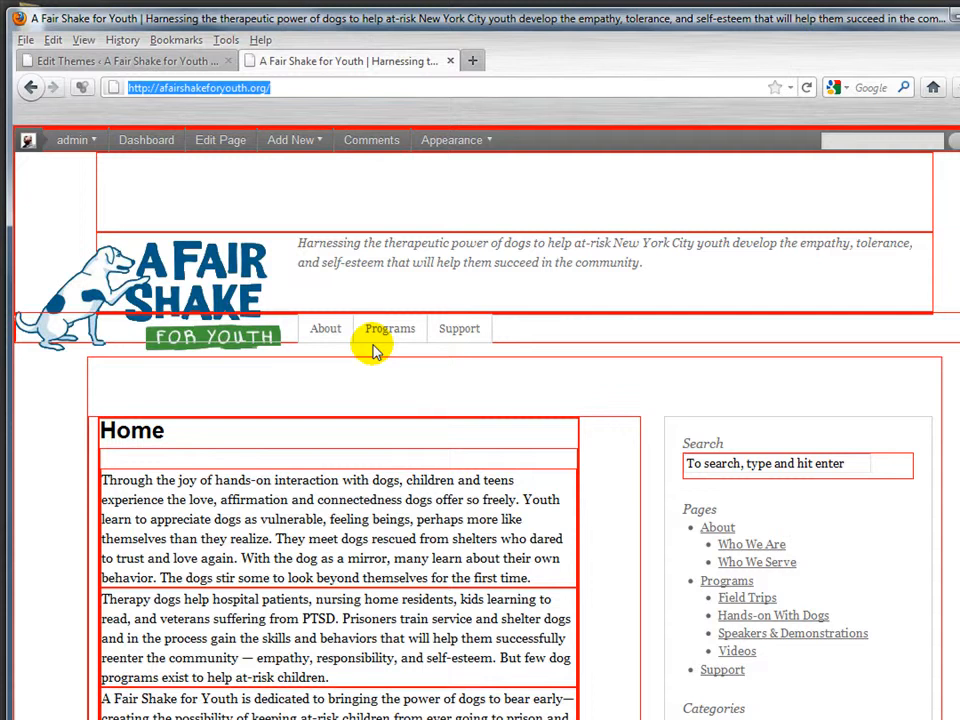
{"action": "mouse_move", "coordinate": [157, 357]}
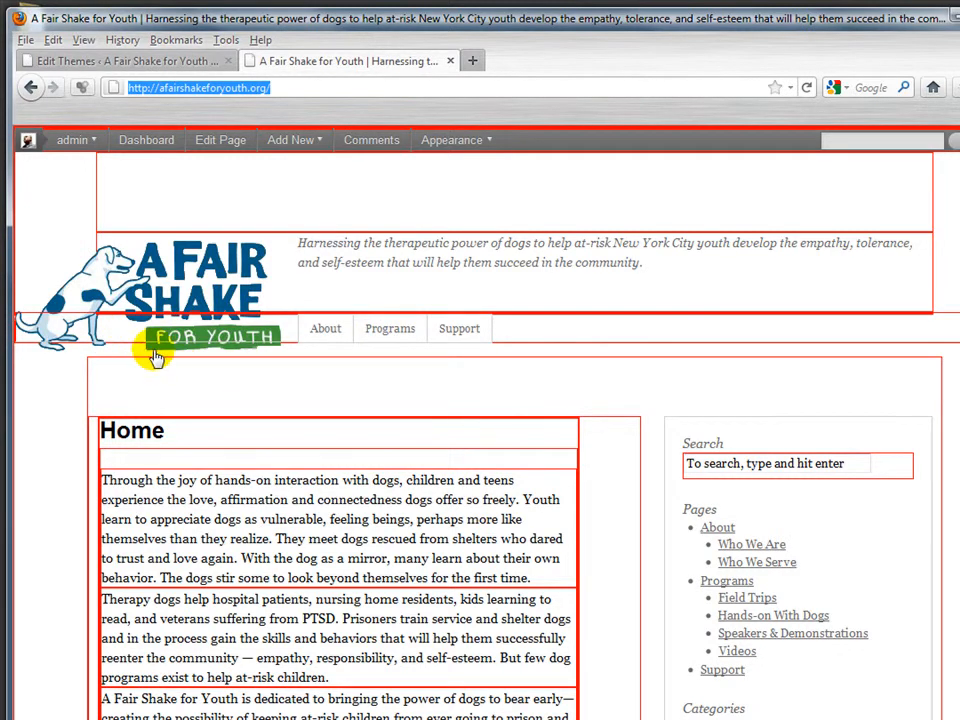
{"action": "mouse_move", "coordinate": [280, 293]}
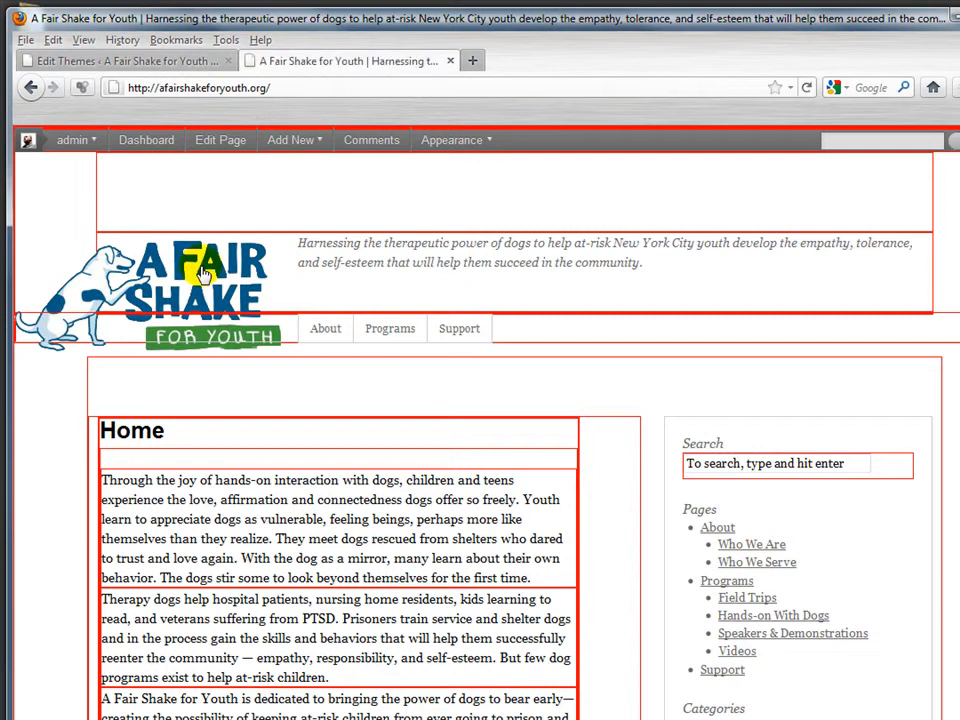
{"action": "mouse_move", "coordinate": [205, 270]}
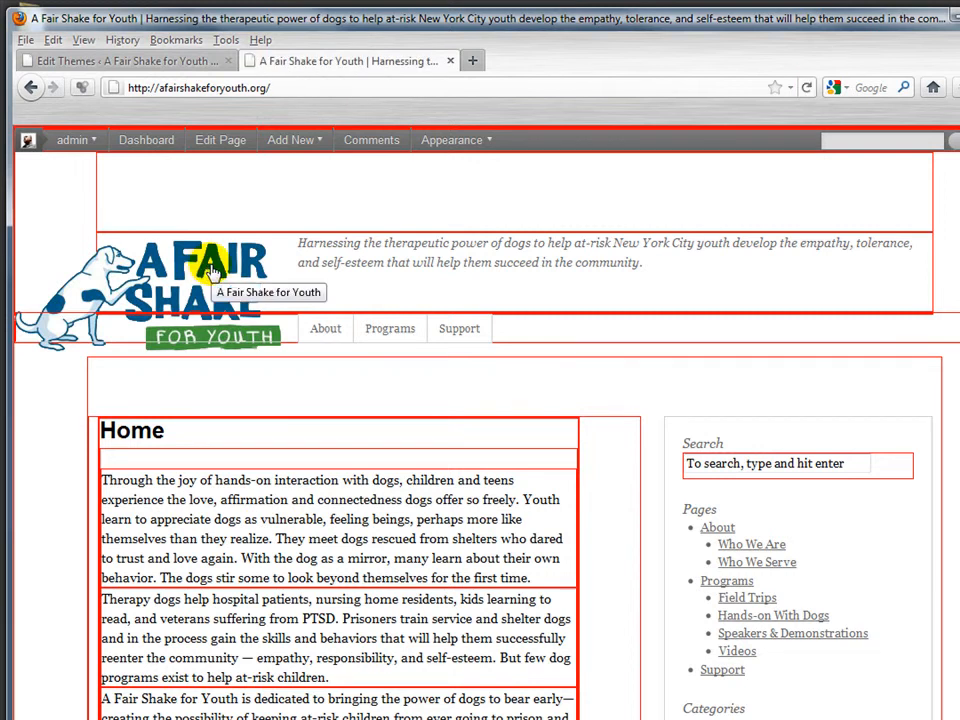